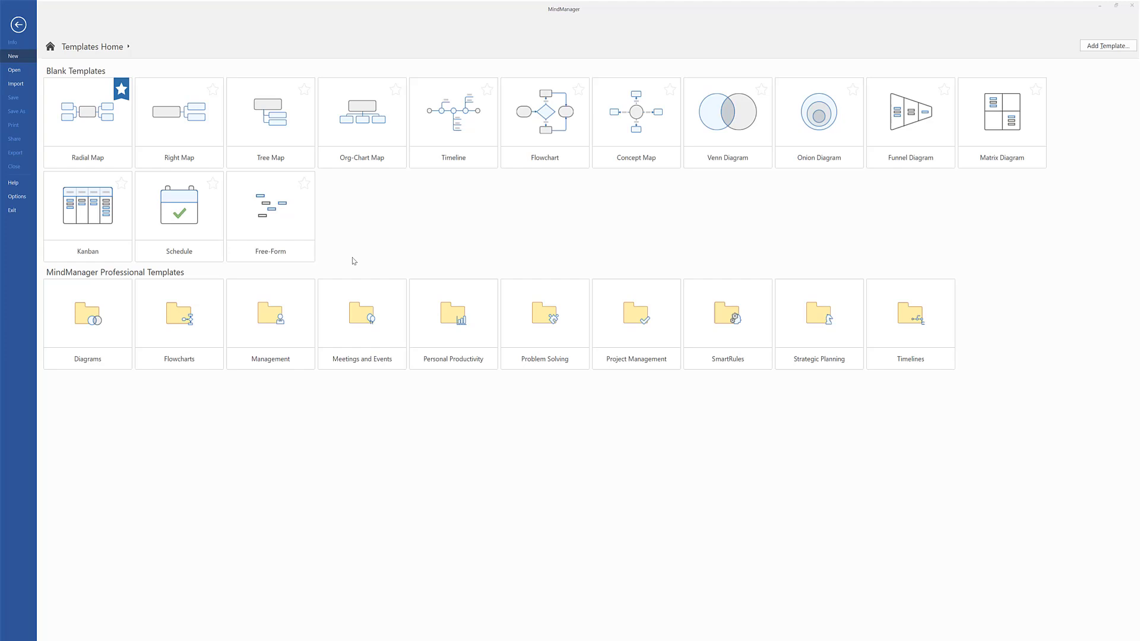
- Create a new map from the blank Radial Map template
click(453, 113)
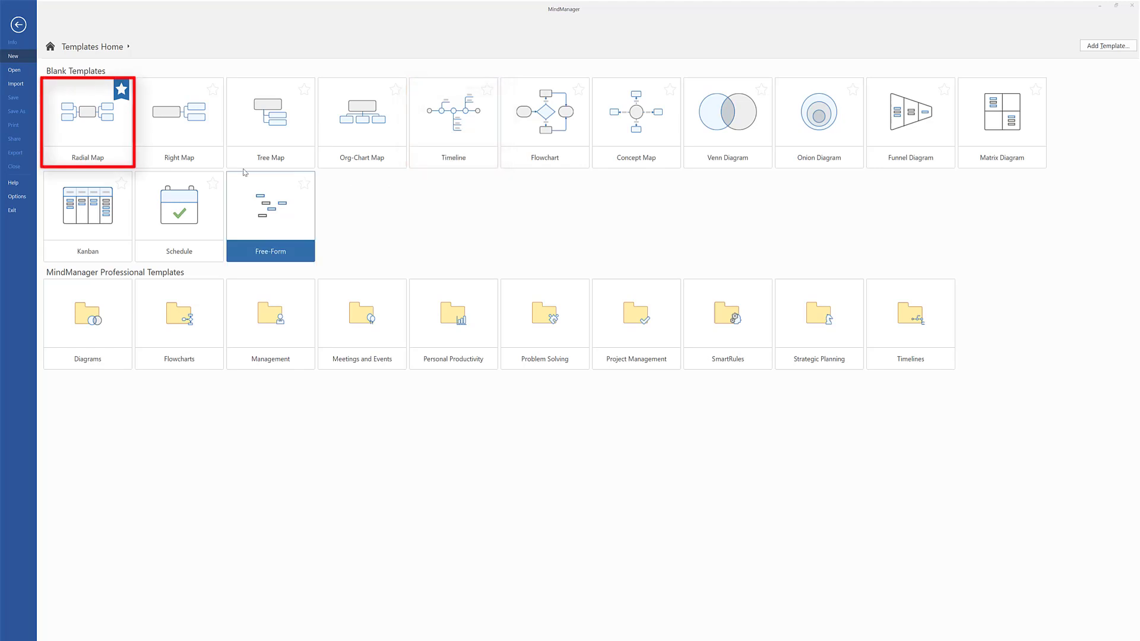
click(88, 120)
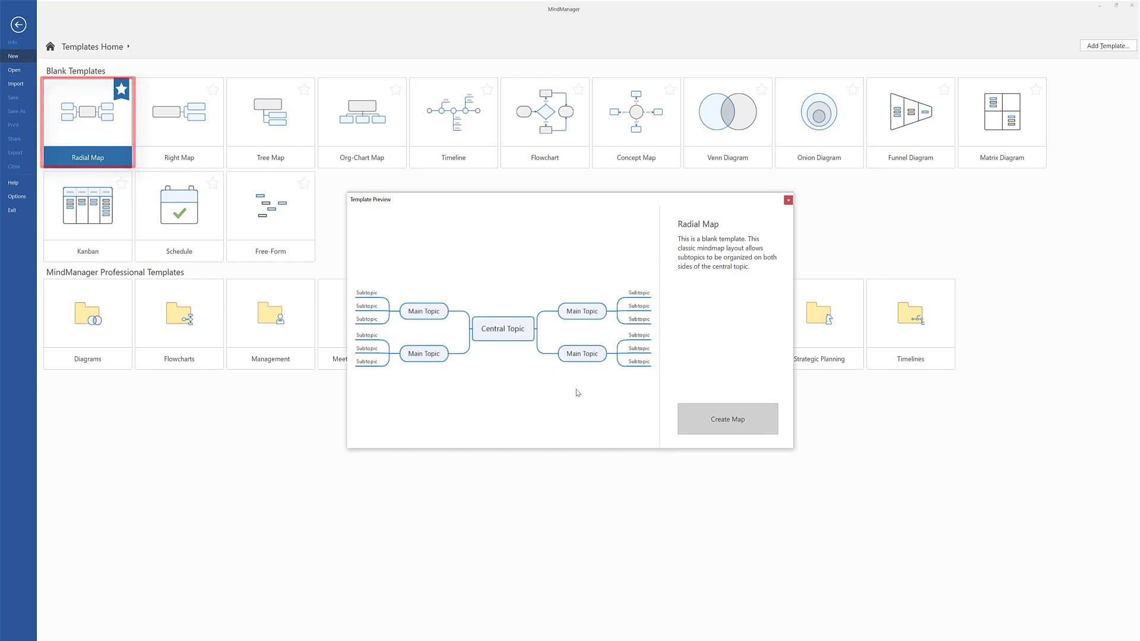
click(726, 419)
text(Researc)
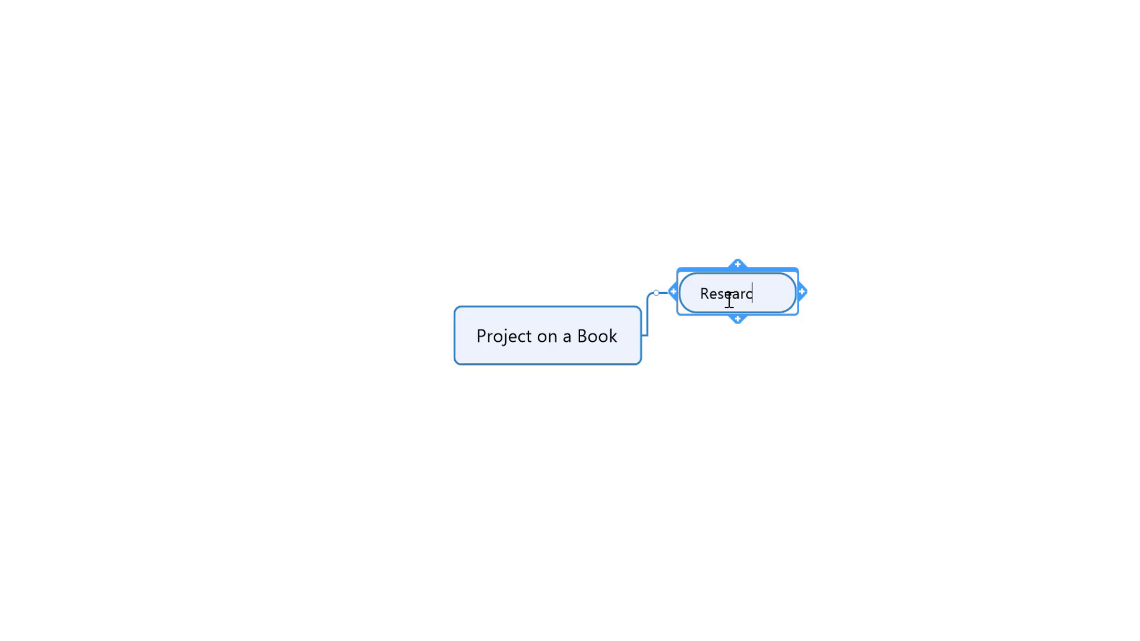
- Add the subtopics Research, Creating a draft and Referencing under Project on a Book
text(h)
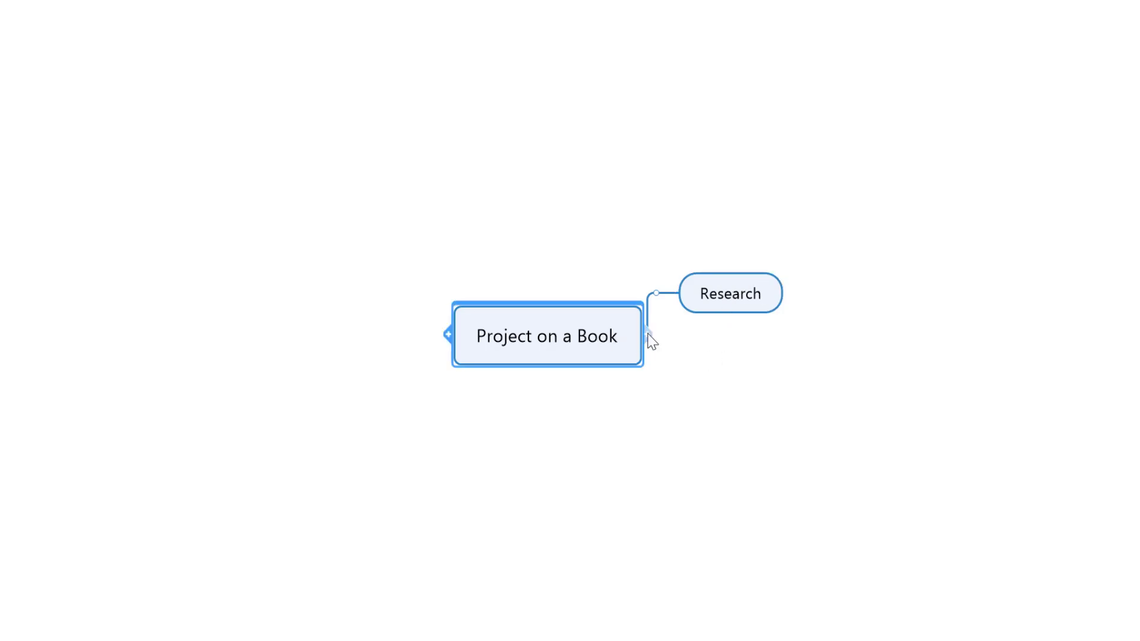
text(Creating a)
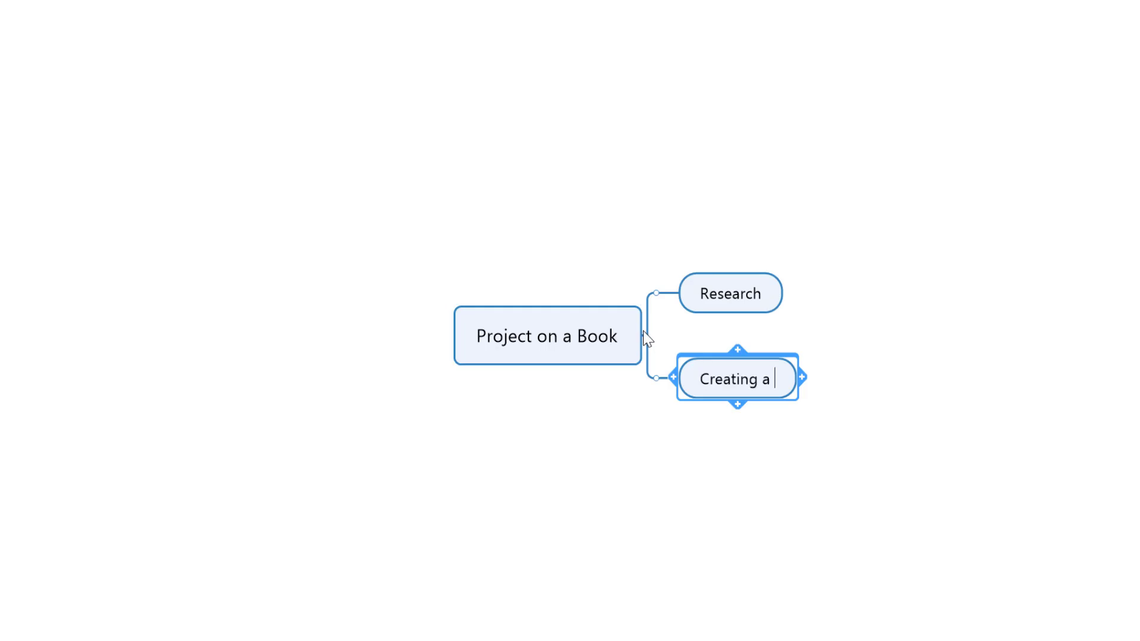
text(draft)
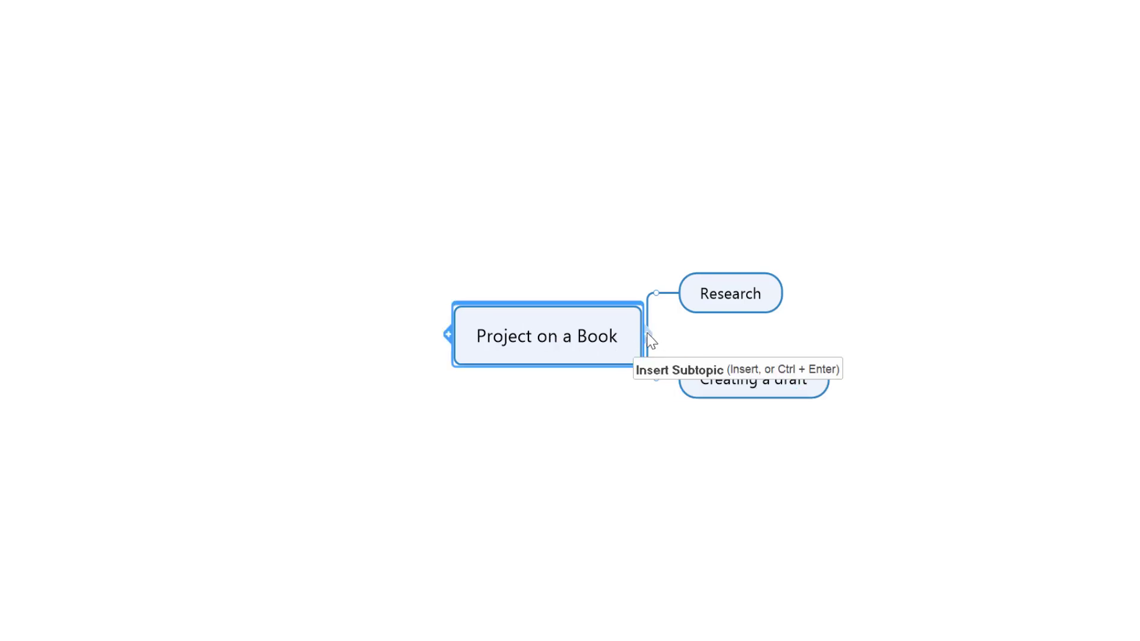
click(648, 335)
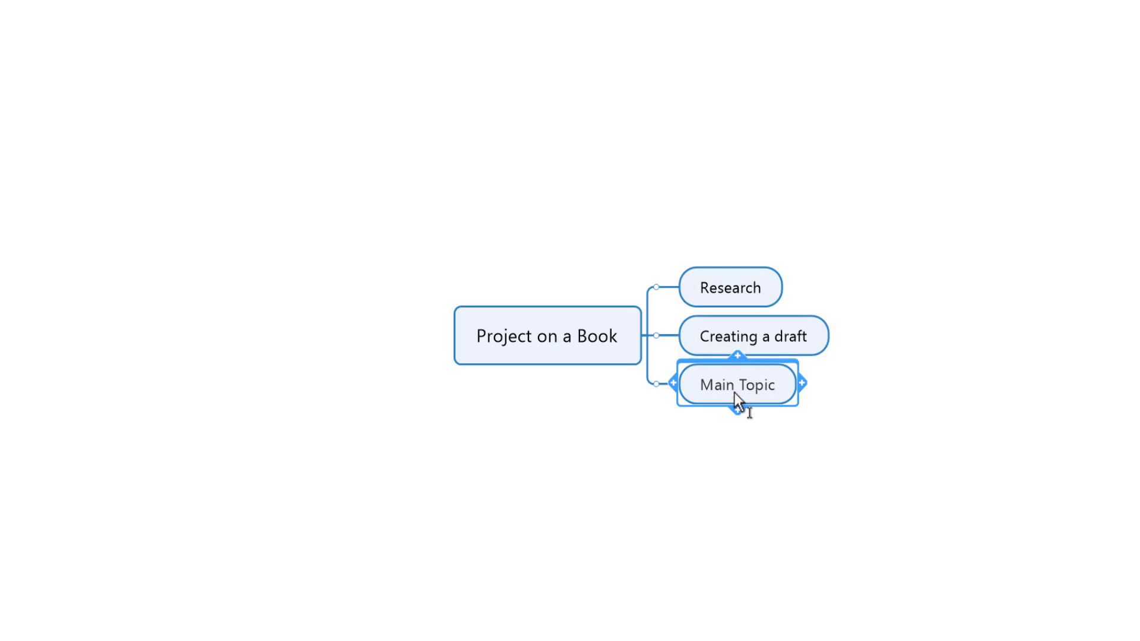
text(Referen)
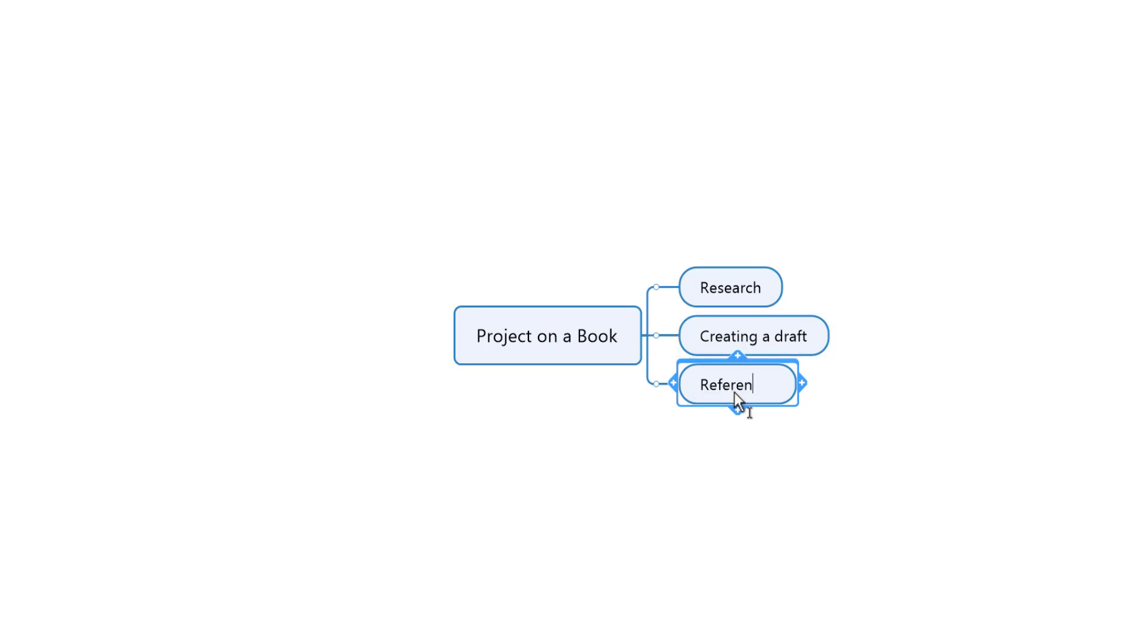
text(cing)
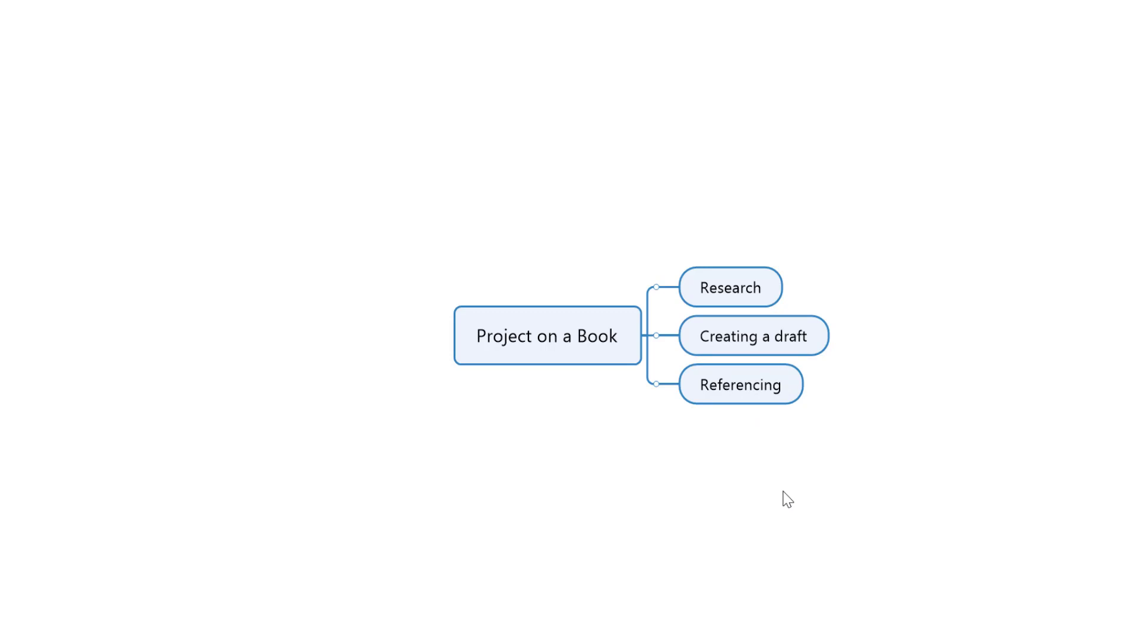
mouse_move(789, 355)
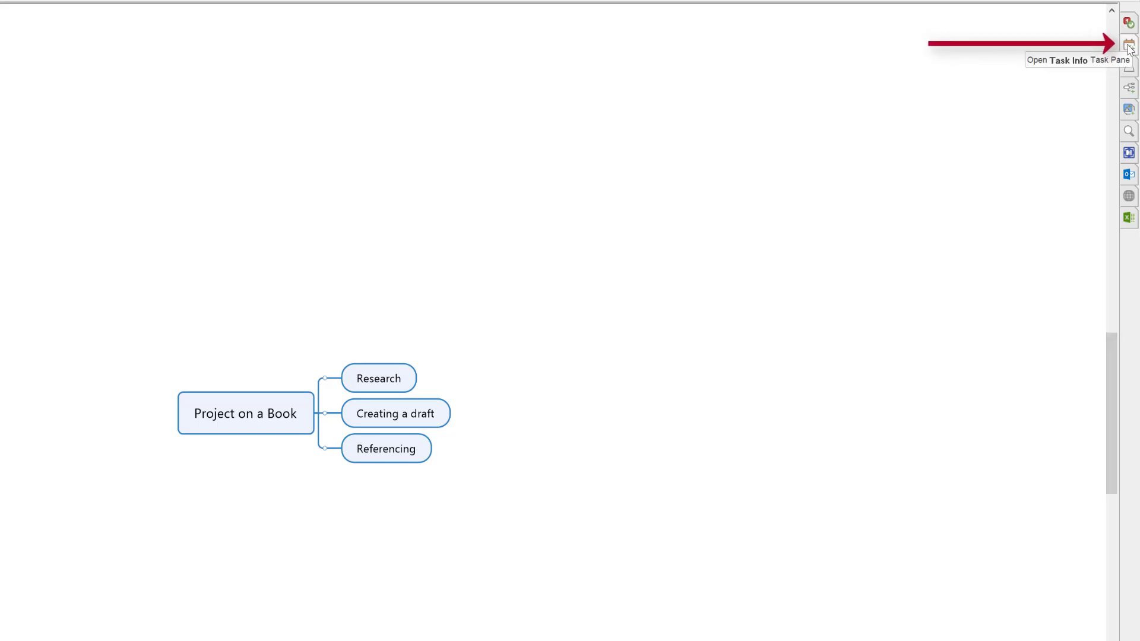
- Open the Task Info pane from the right-hand task pane bar
click(1128, 42)
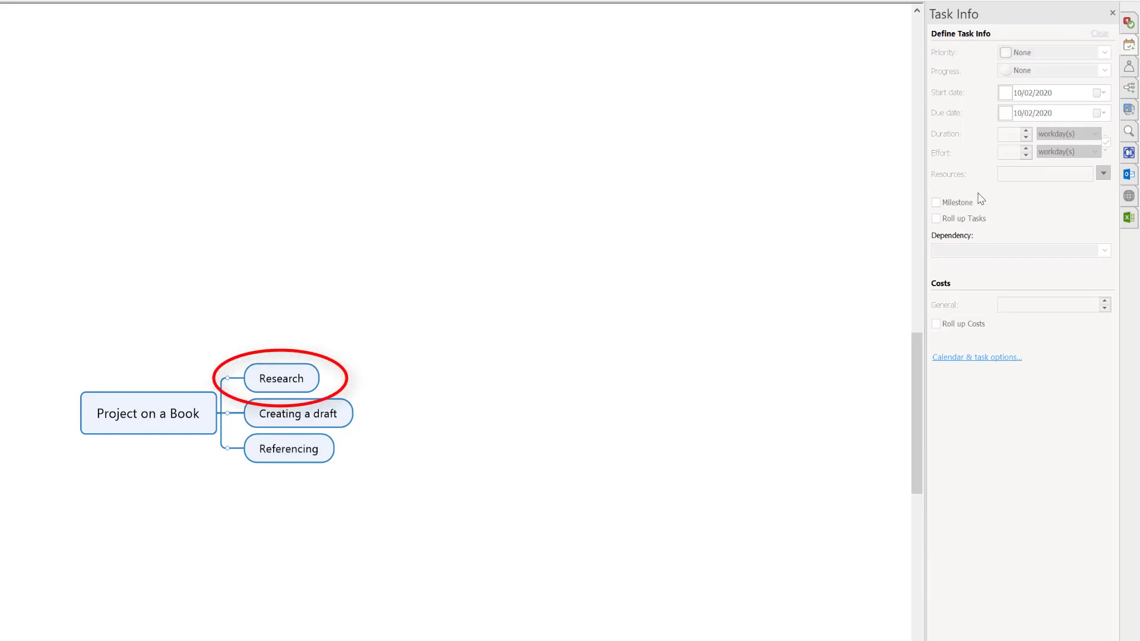
- Mark the Research topic as Priority 1 and 100% finished
click(281, 379)
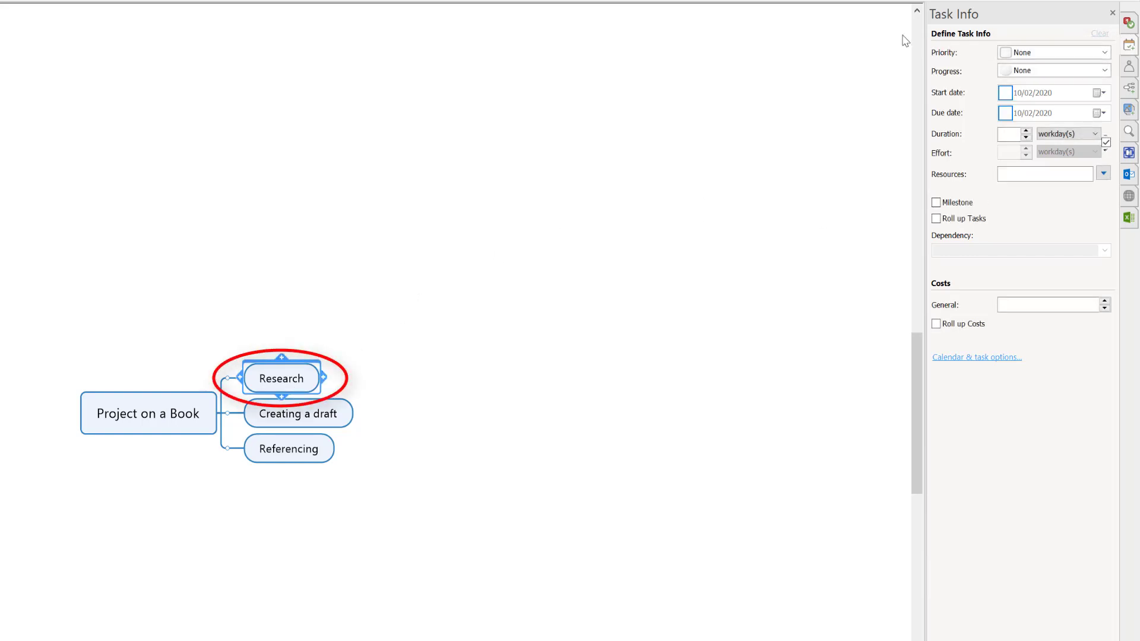
click(1103, 52)
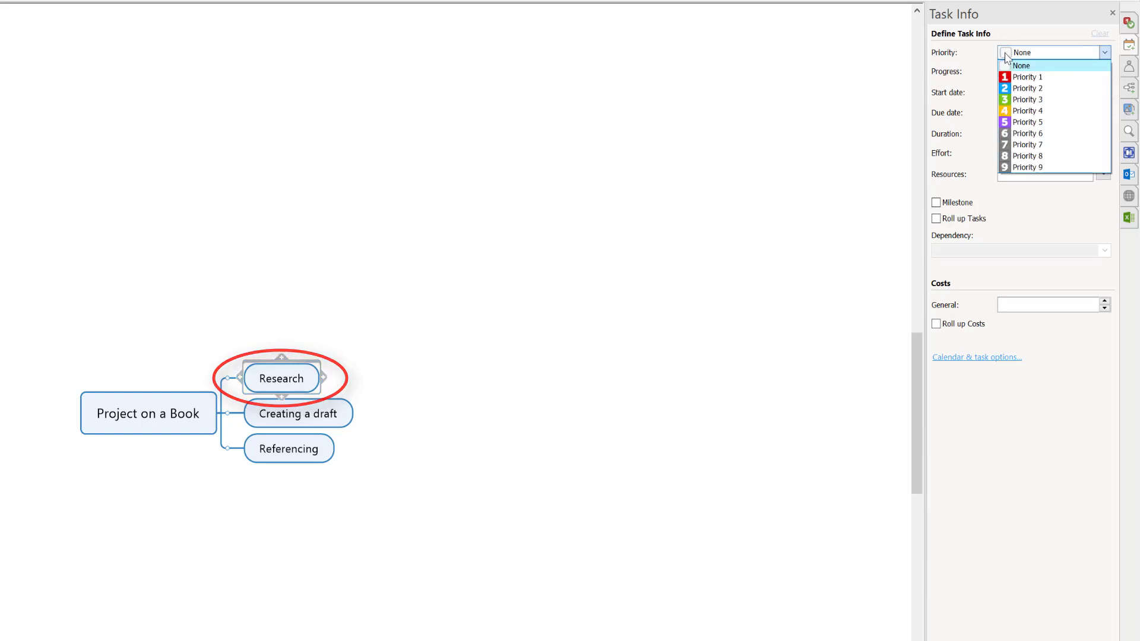
click(1026, 76)
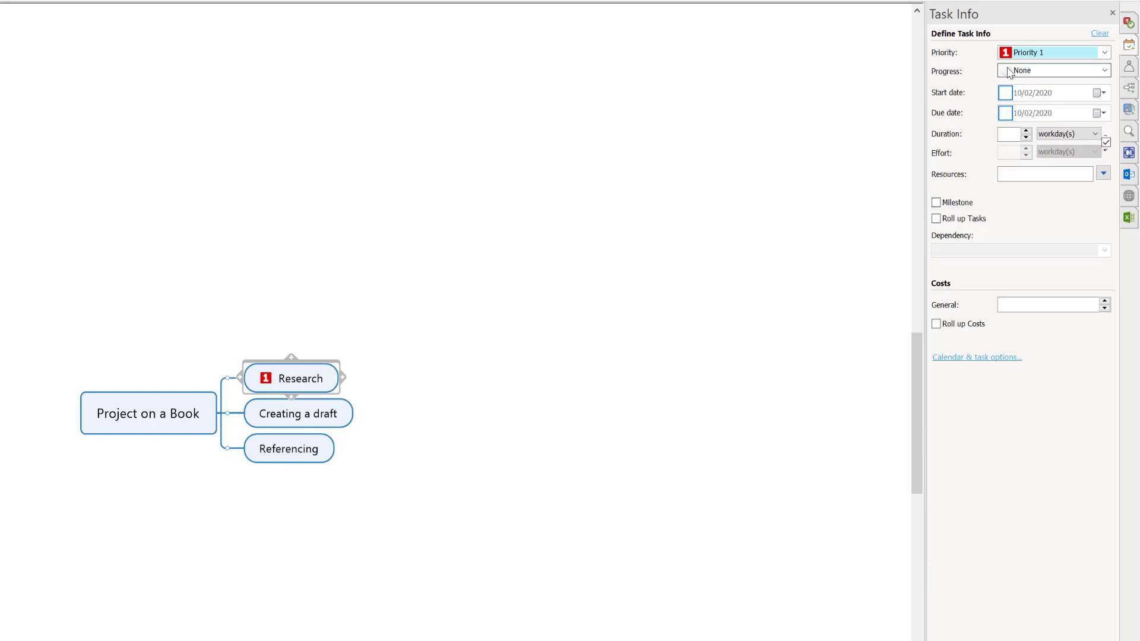
click(1103, 70)
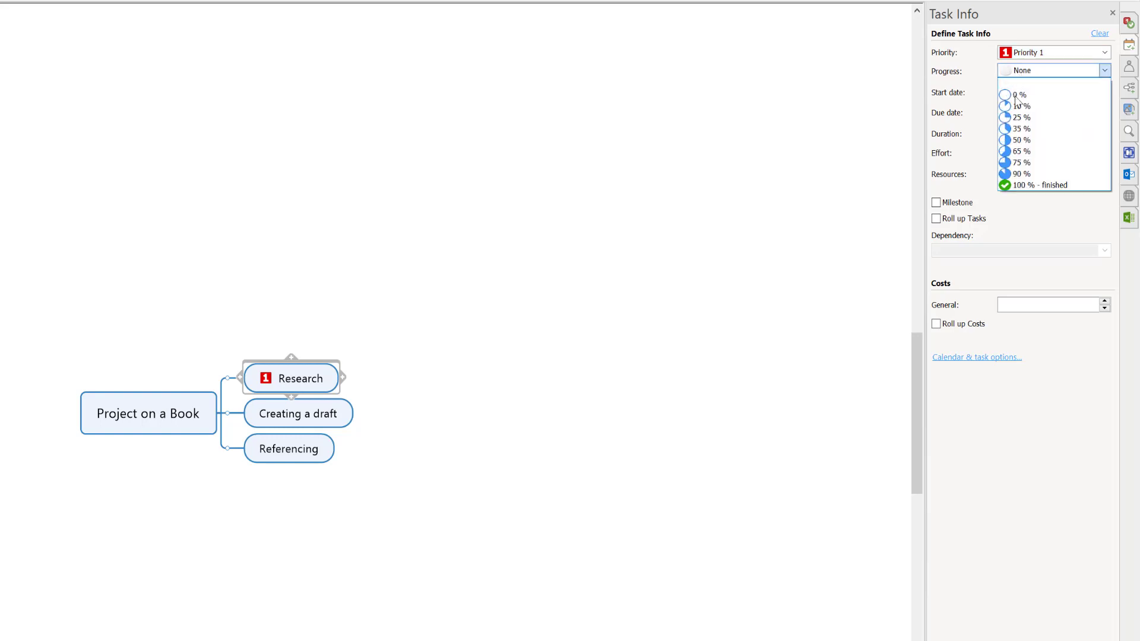
click(1037, 184)
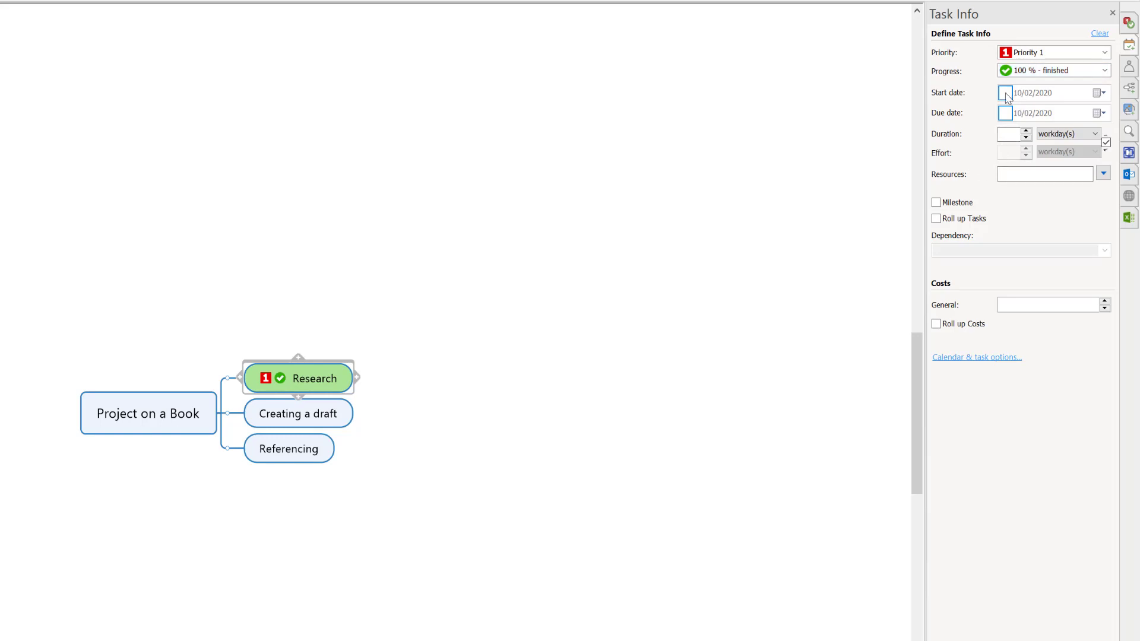
- Give Research a start date of 10/02/2020 and a due date of 14/02/2020
click(1005, 93)
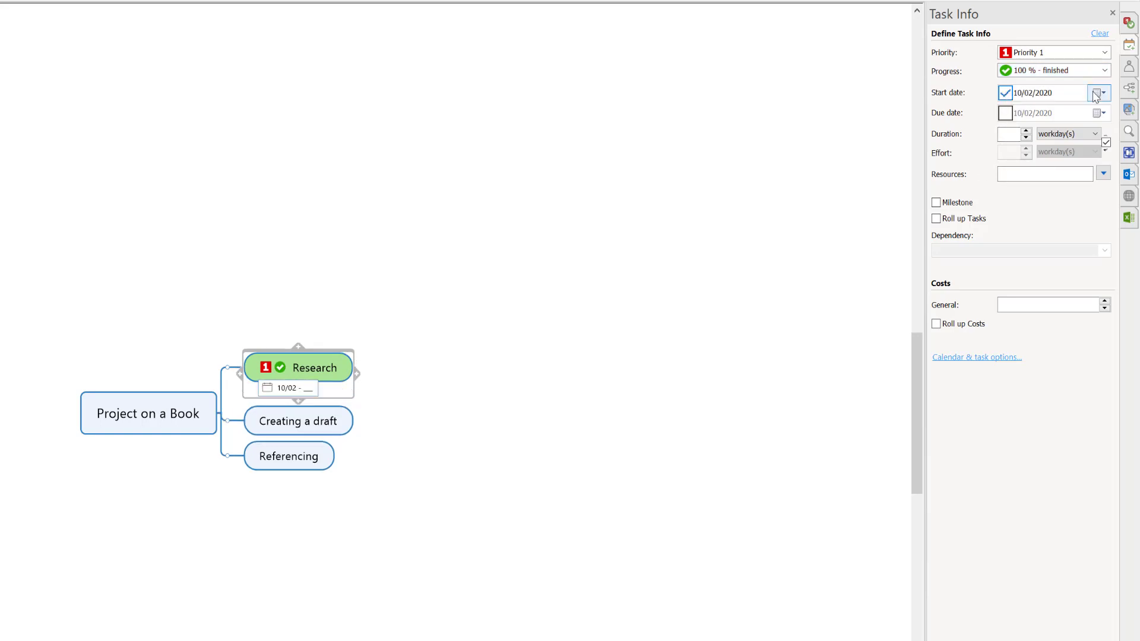
click(1098, 93)
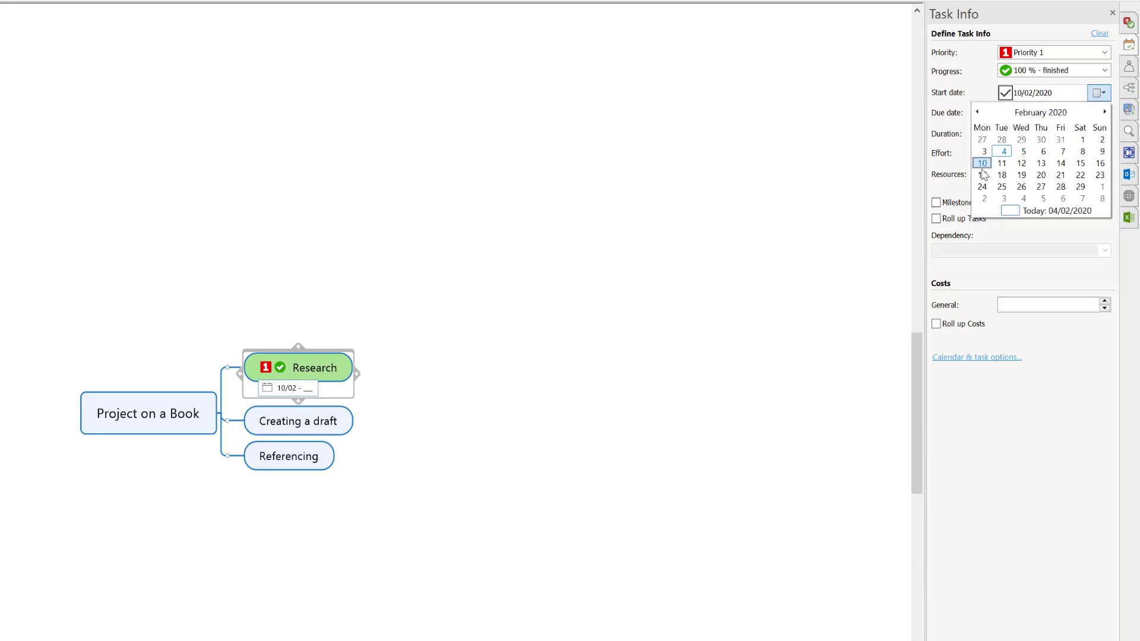
mouse_move(985, 172)
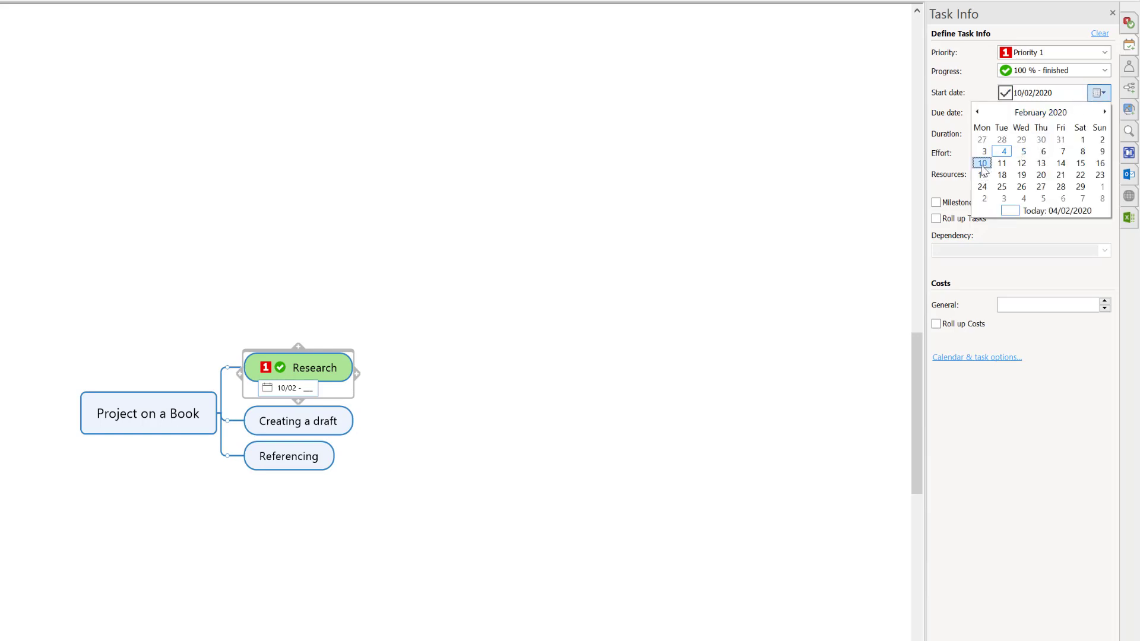
click(981, 163)
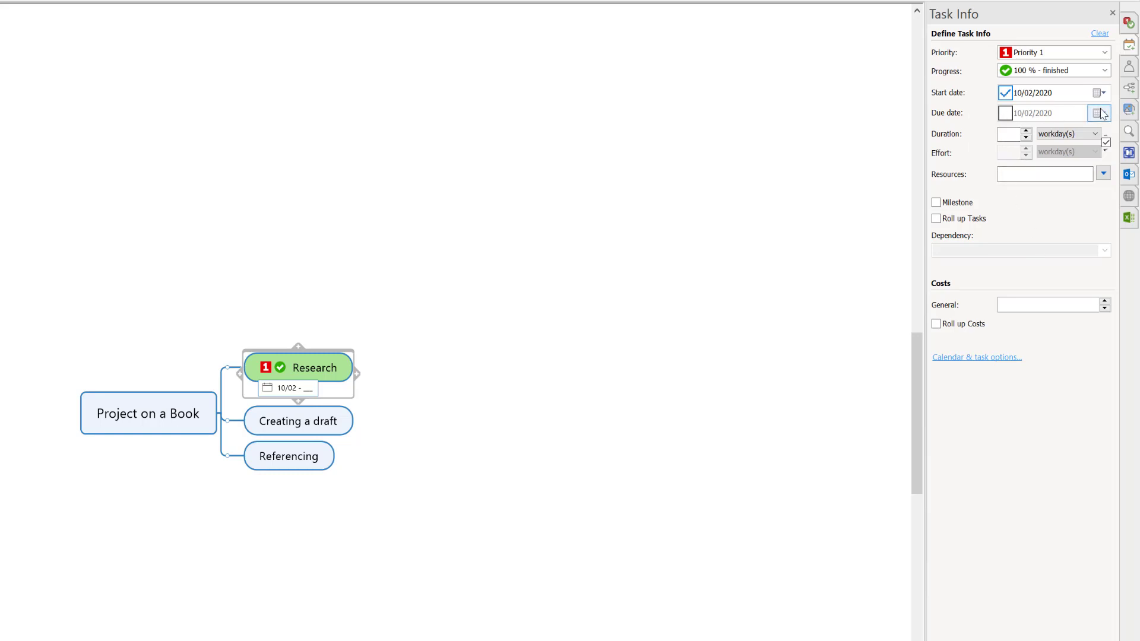
click(1100, 113)
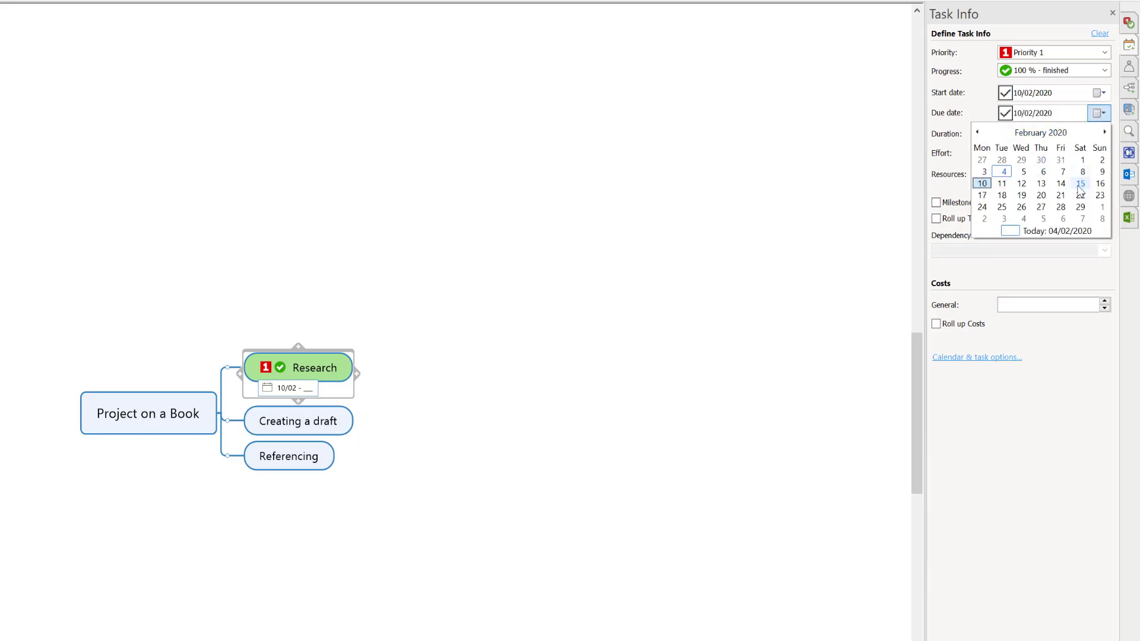
click(1059, 184)
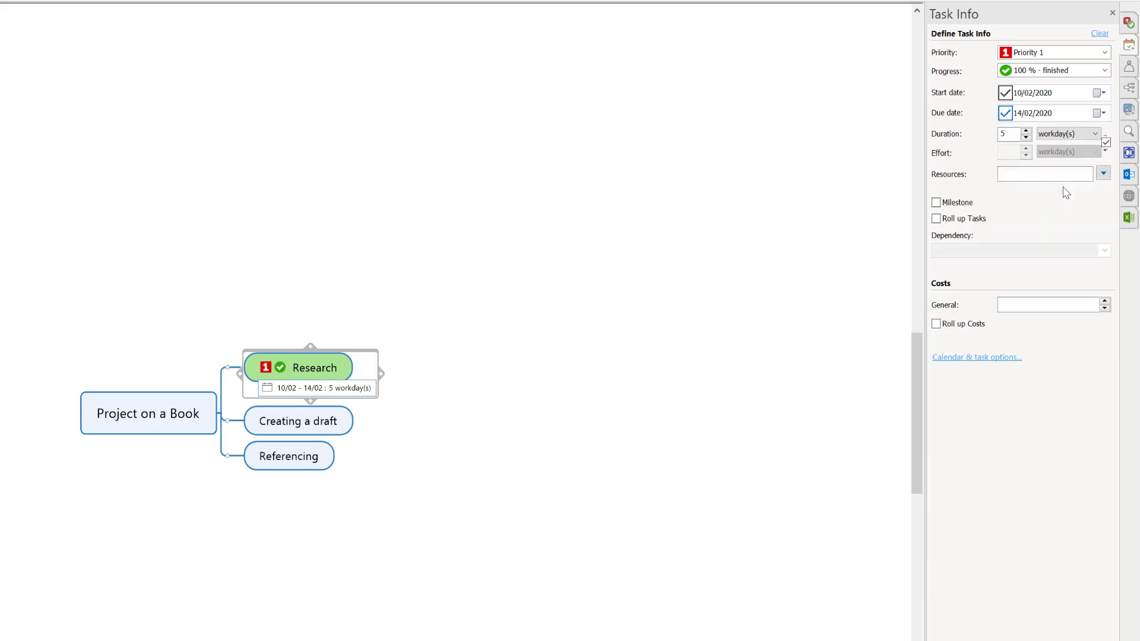
- Set the Research duration to 5 workdays
click(1007, 133)
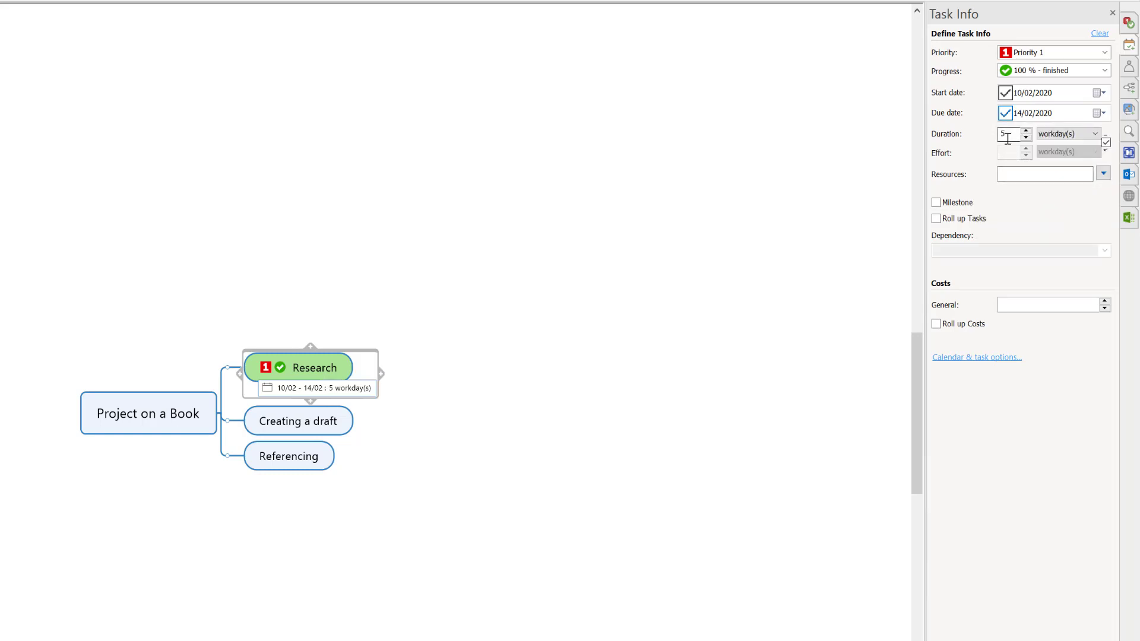
click(1102, 133)
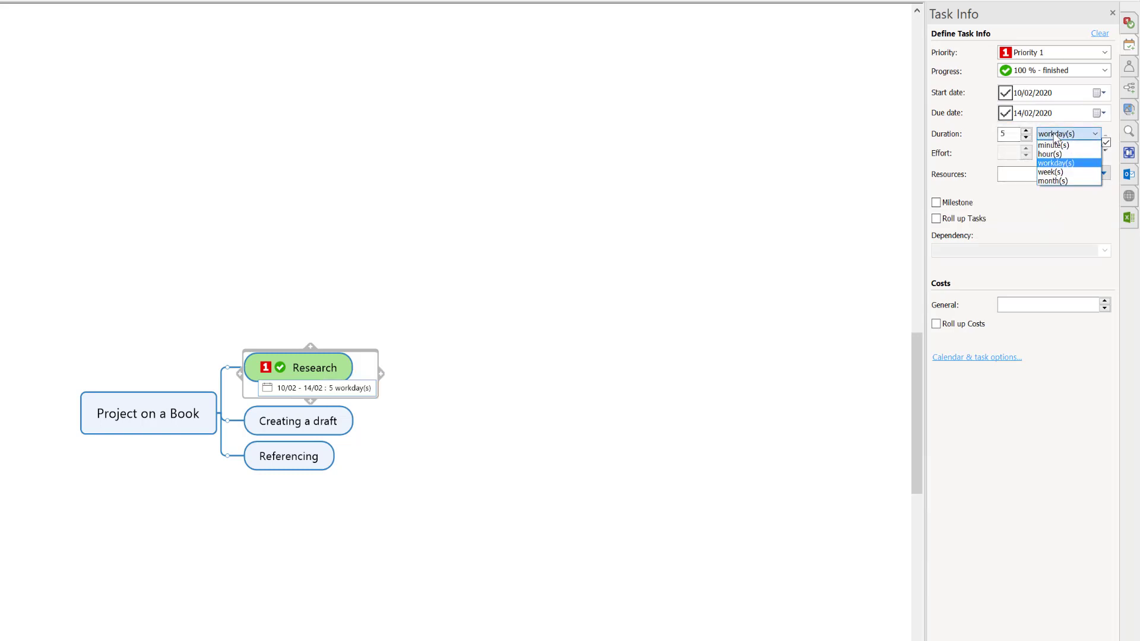
click(1055, 162)
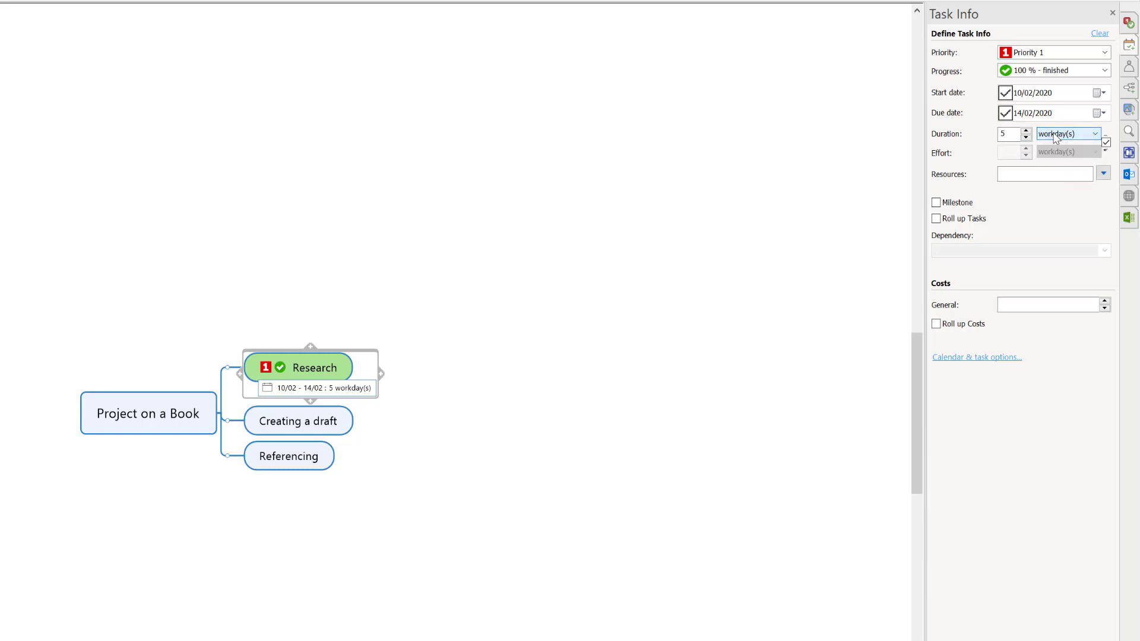
click(1045, 174)
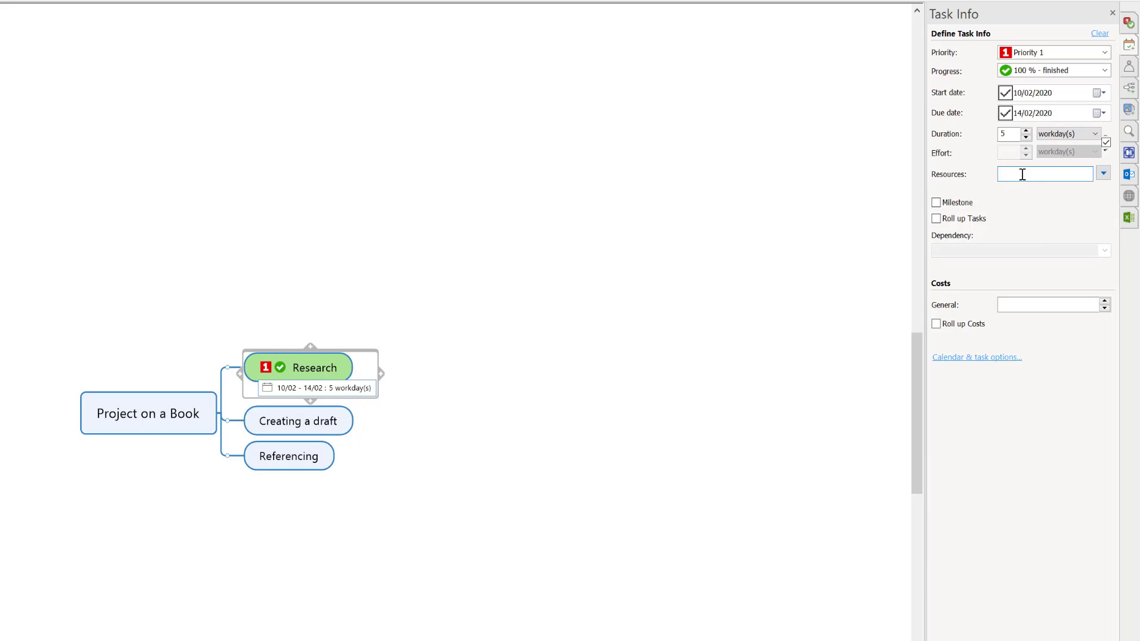
- Enter the Research resources 'Web, Libaray and internal moodle'
text(Web,)
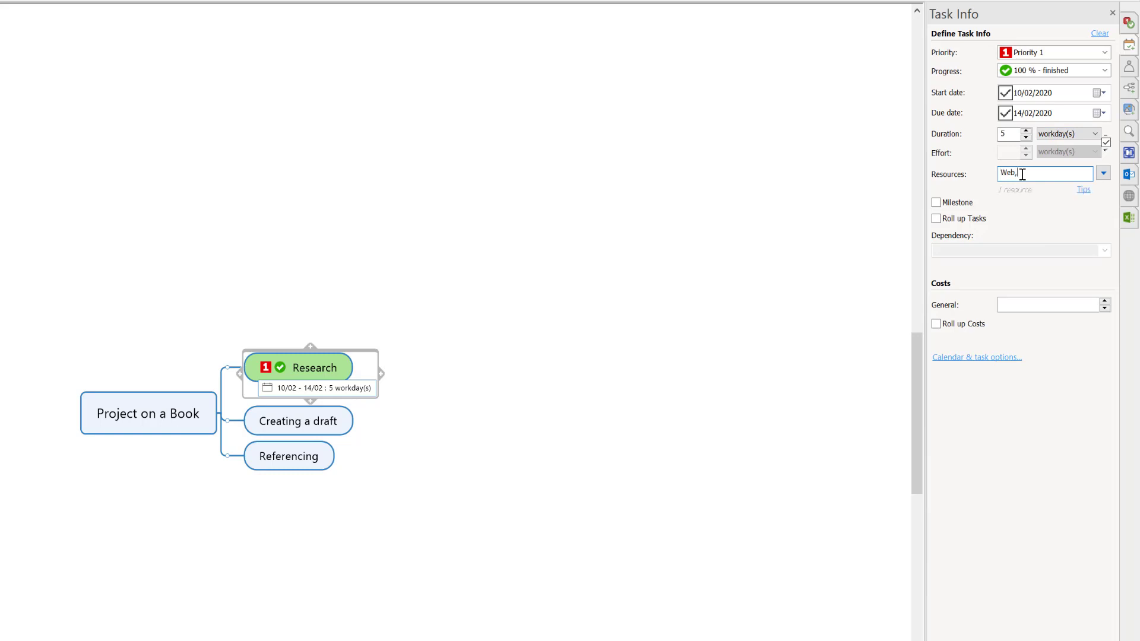
text(Libaray)
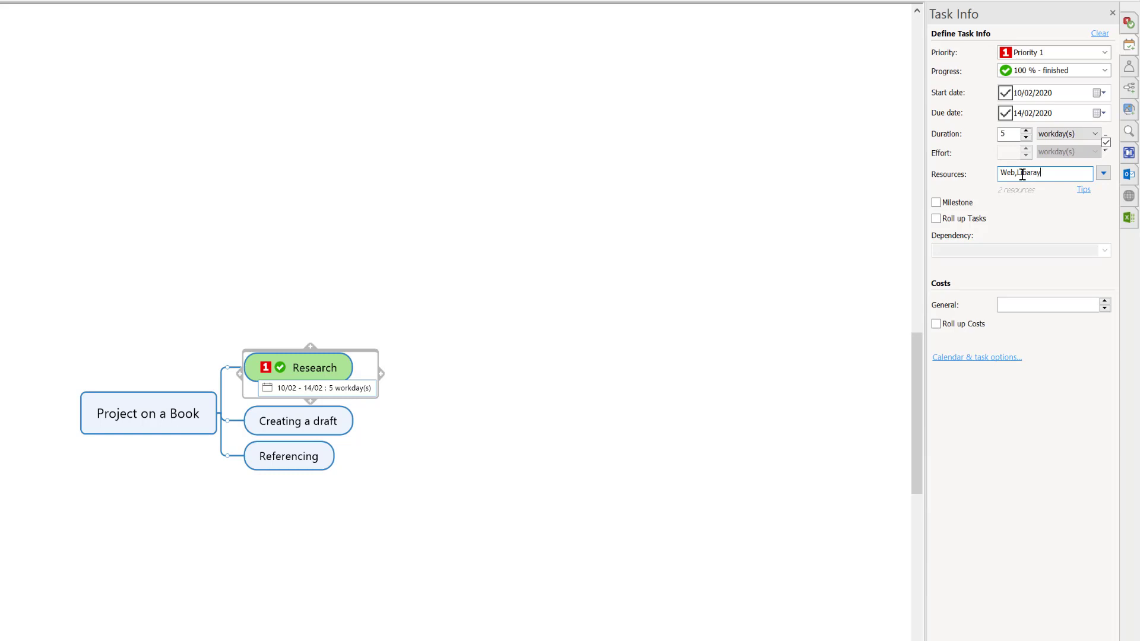
text(and internal moodle)
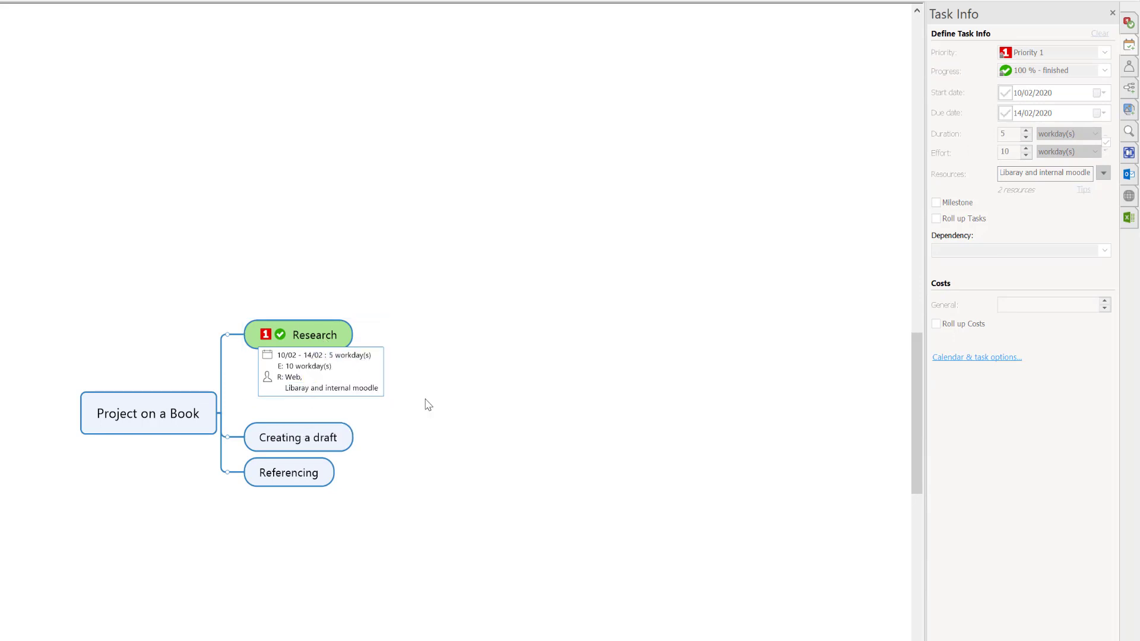
mouse_move(370, 414)
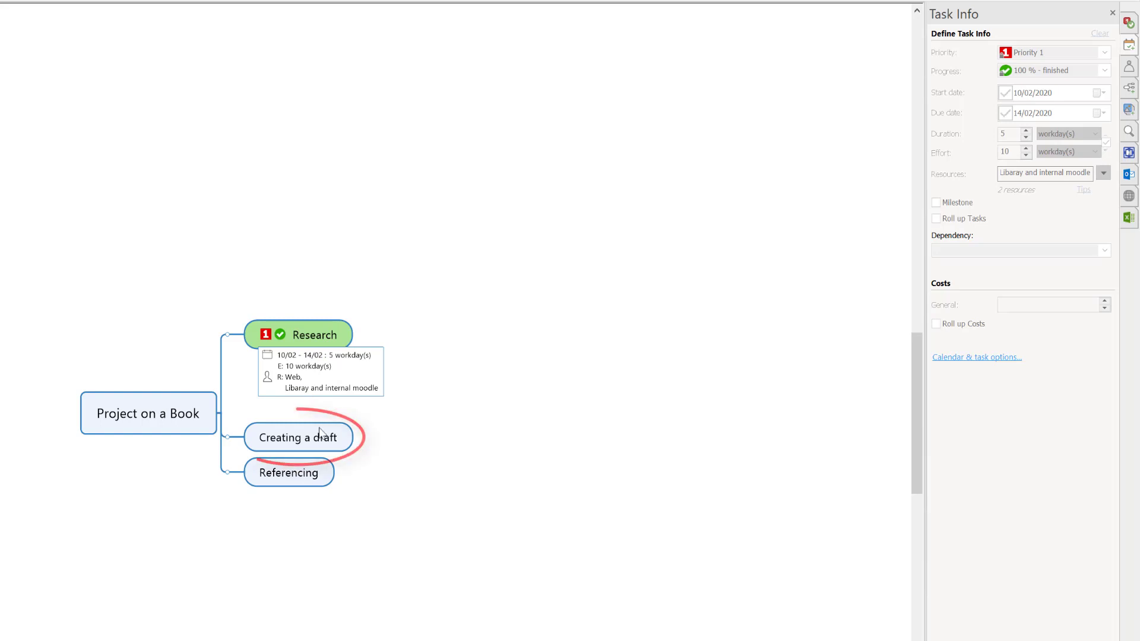
- Schedule Creating a draft for 17/02–19/02/2020, 3 workdays, with resource Word
click(298, 437)
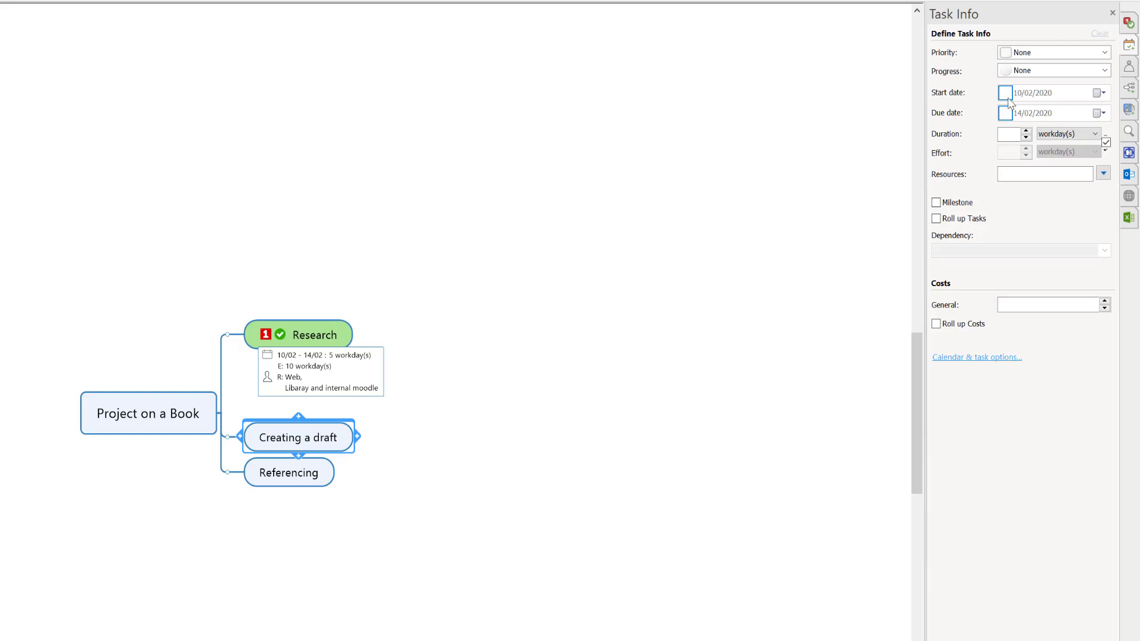
click(1098, 93)
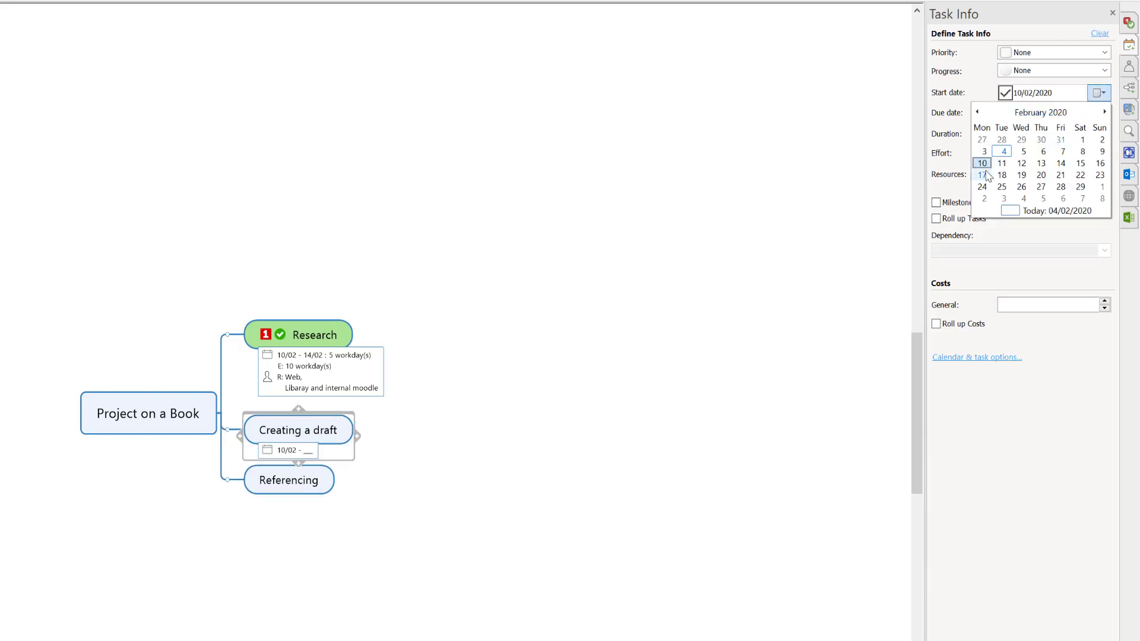
click(981, 174)
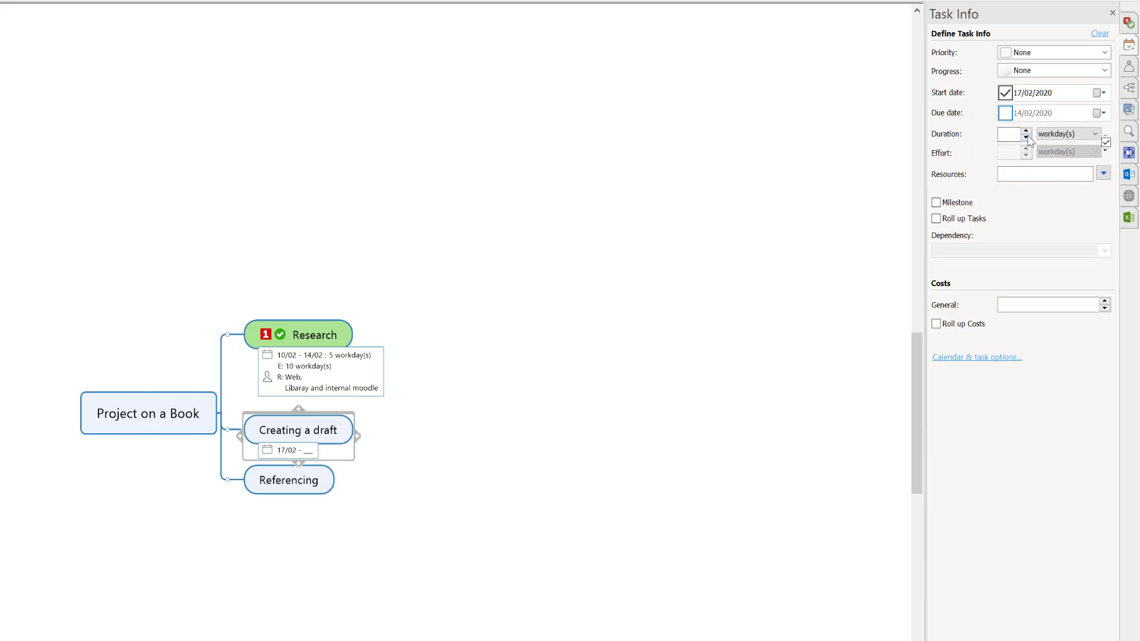
click(1005, 113)
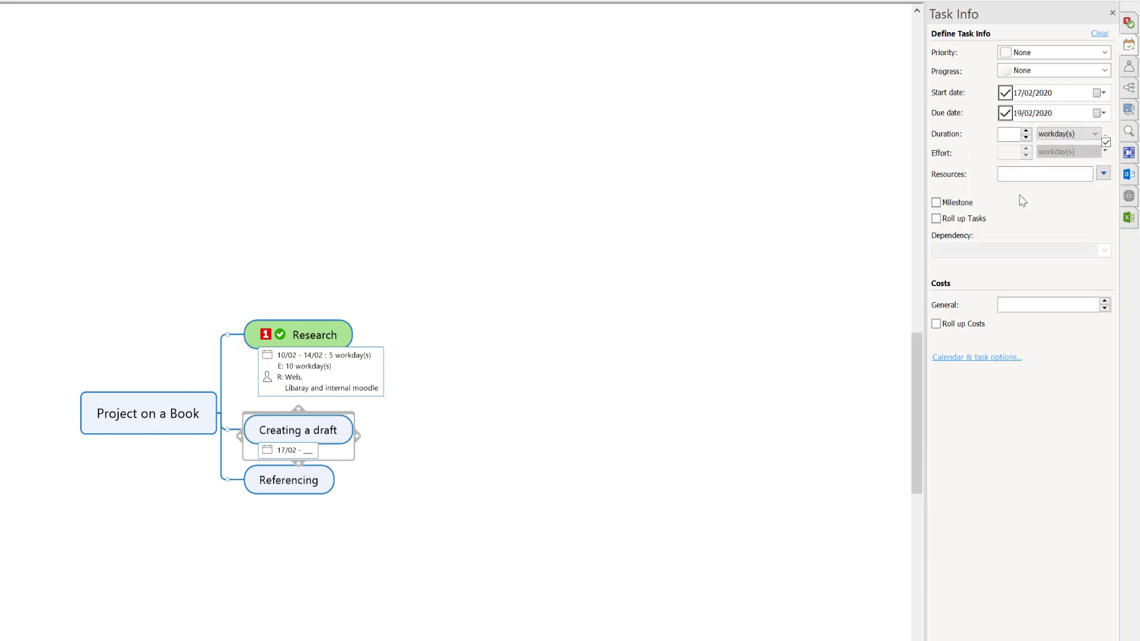
text(3)
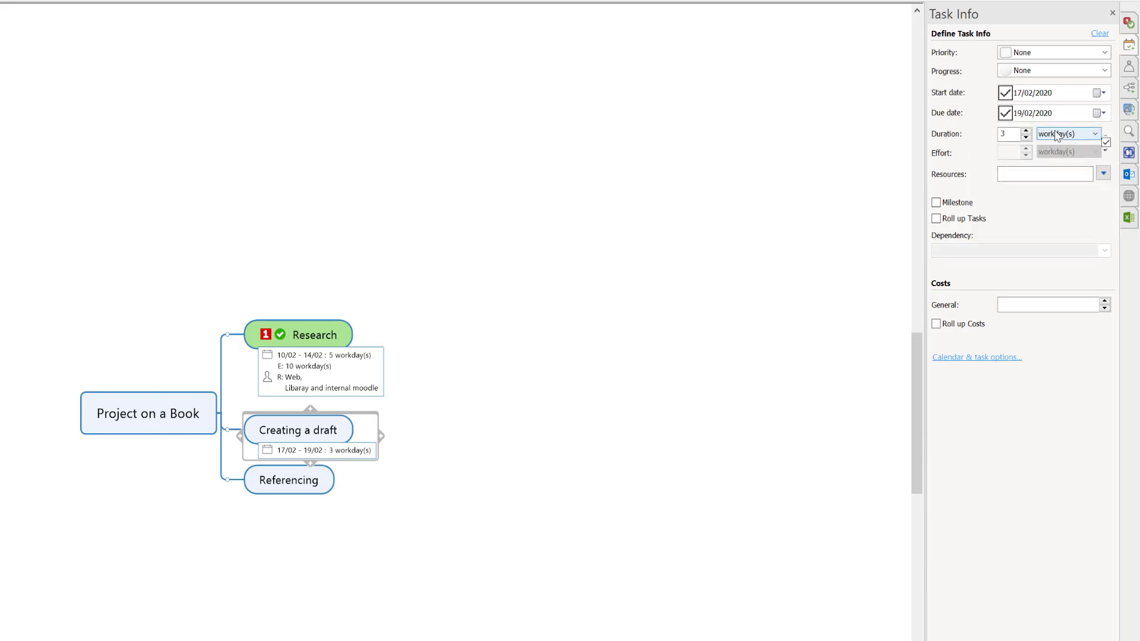
click(1044, 174)
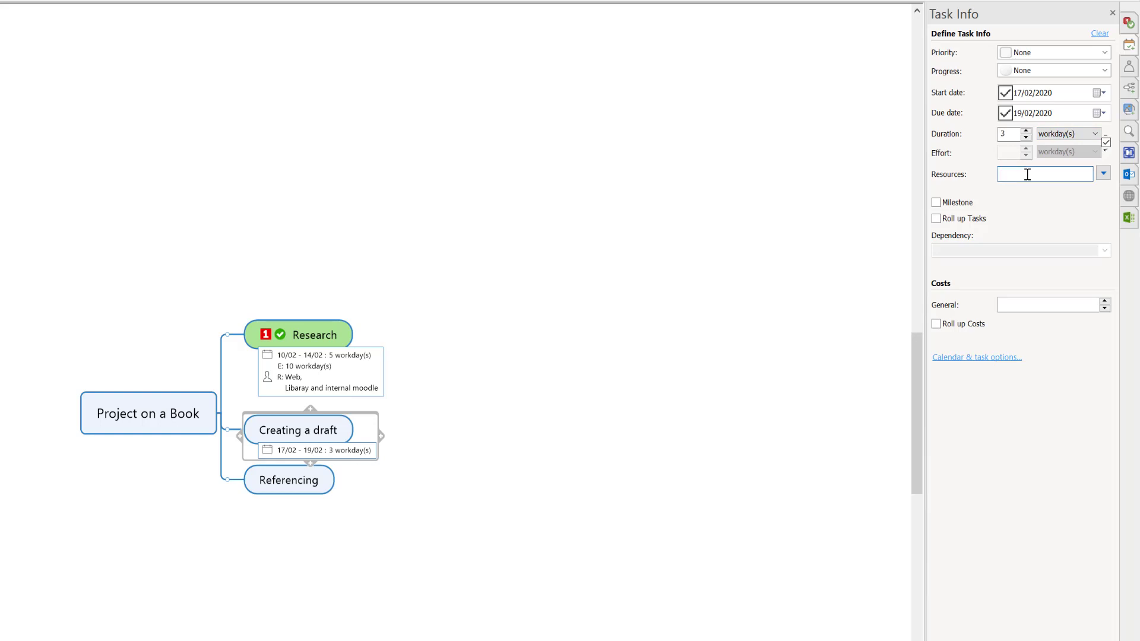
text(Word)
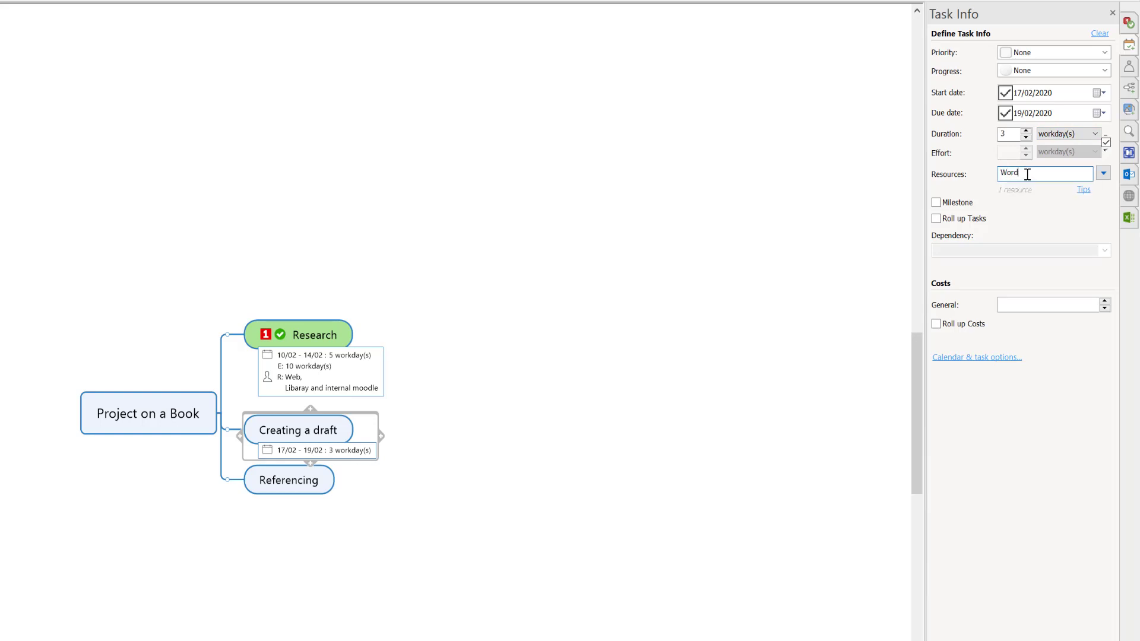
mouse_move(429, 461)
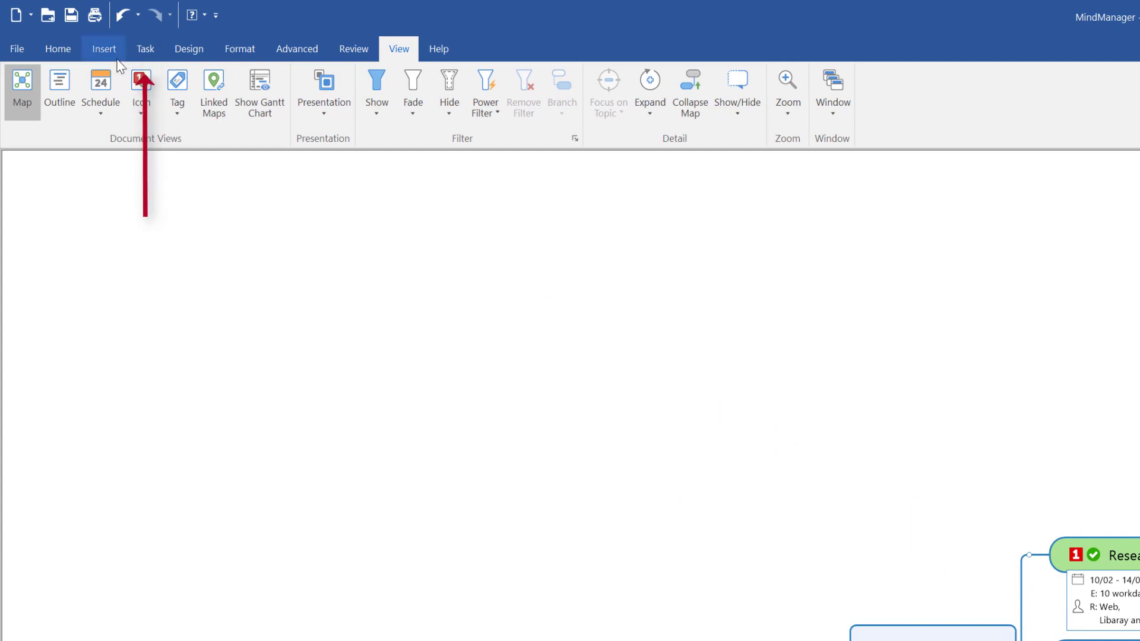
- Switch to the Schedule view from the Task tab
click(145, 49)
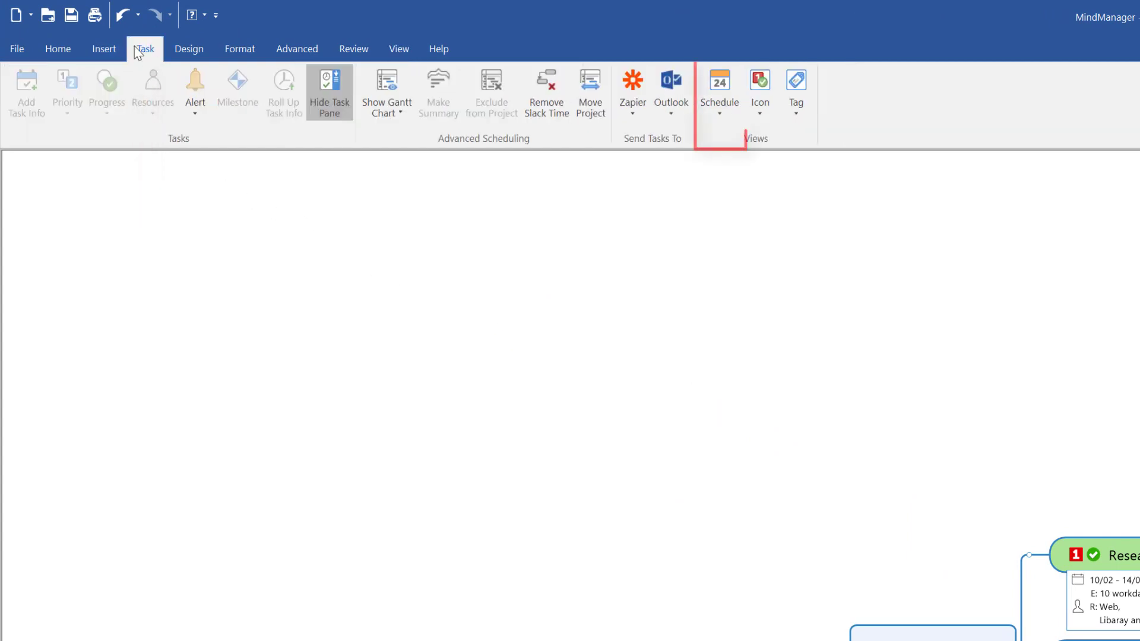
click(718, 86)
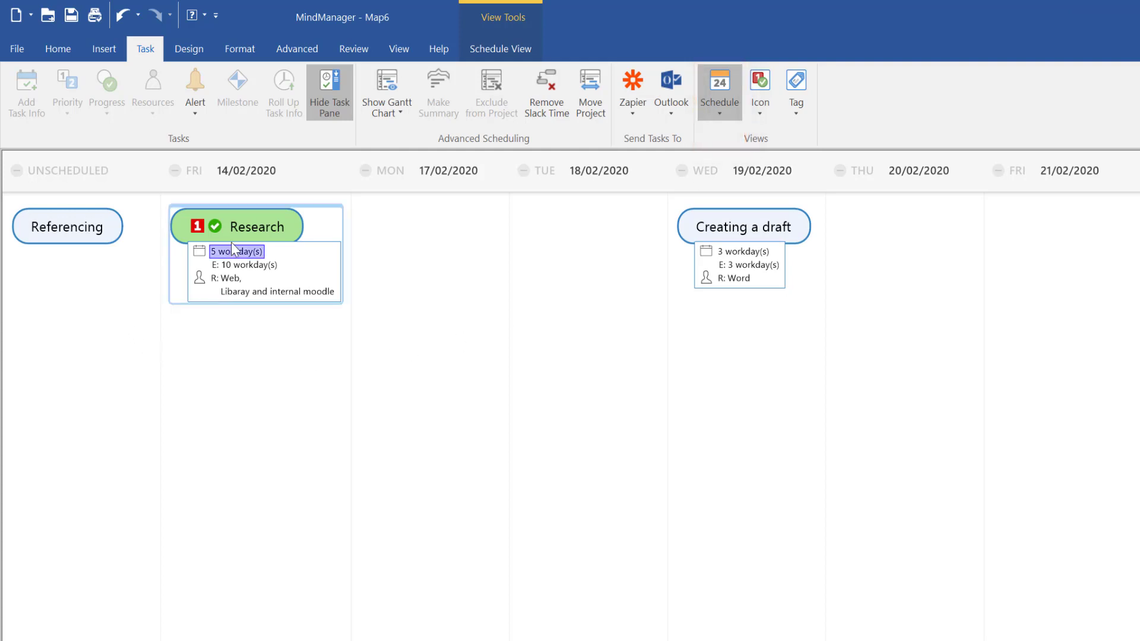
mouse_move(256, 268)
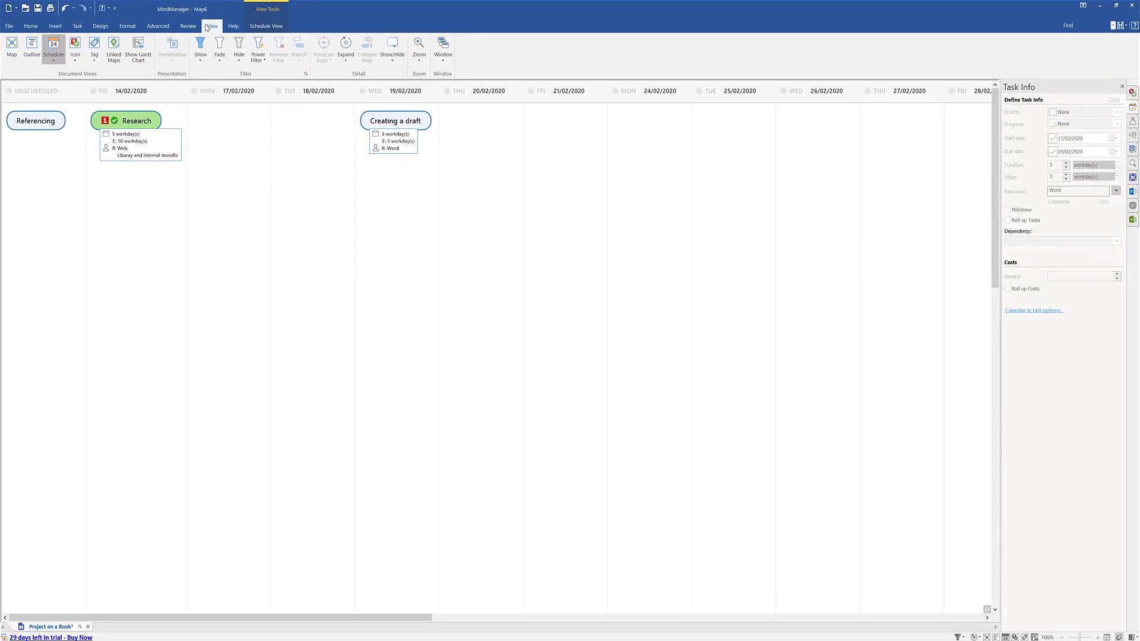
- Display the map as an outline of Project on a Book and its subtopics
click(10, 49)
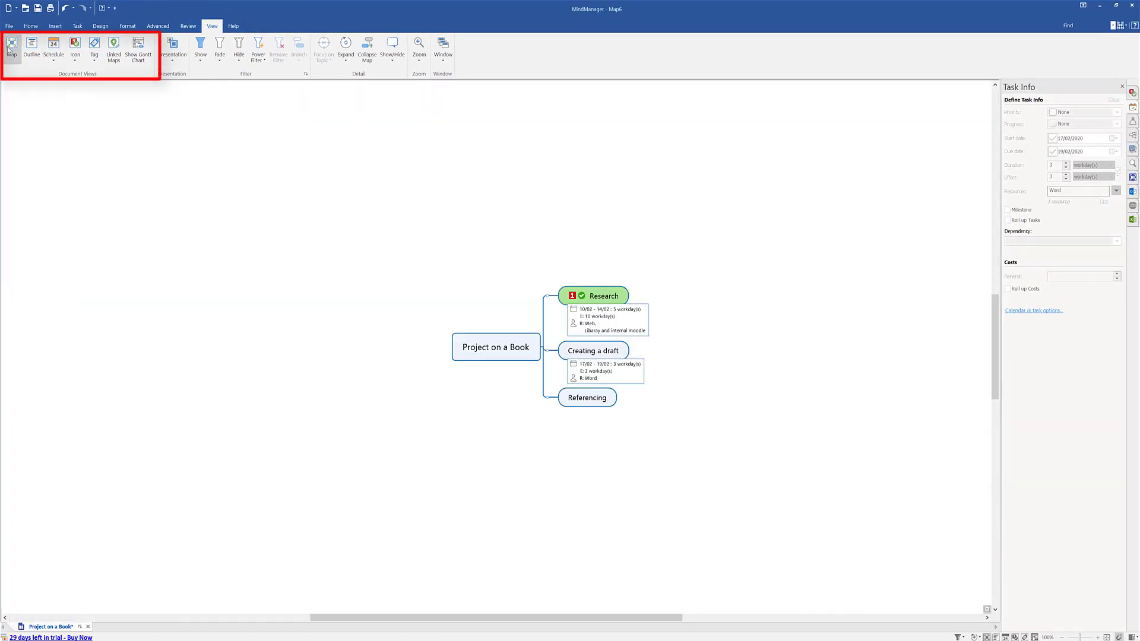
click(32, 49)
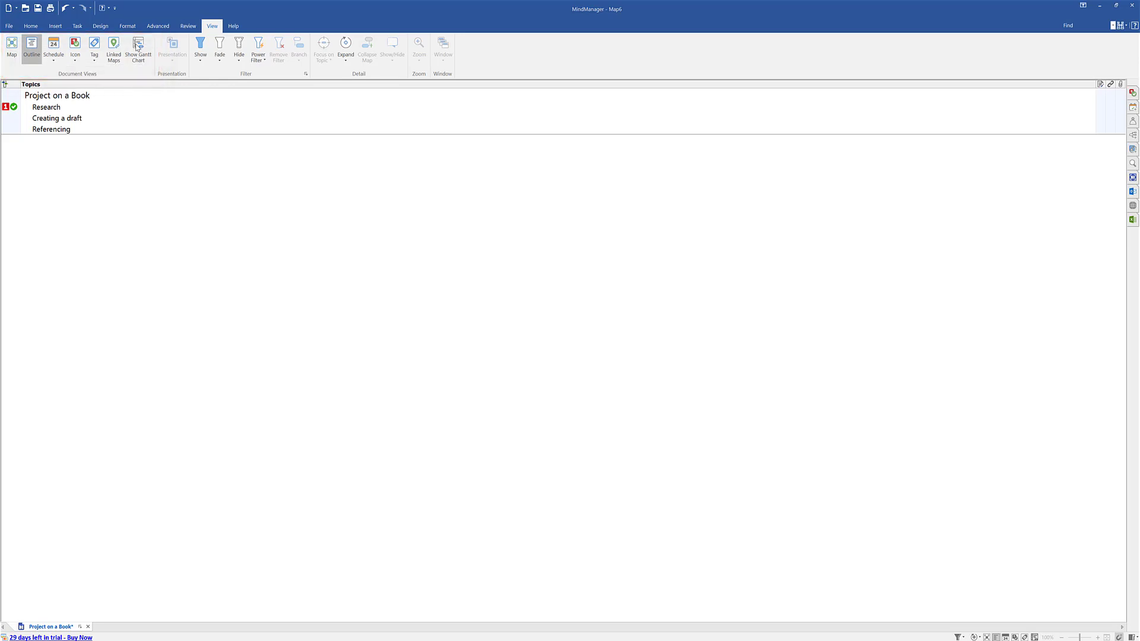
- Show the Gantt chart and maximise it to fill the screen
click(137, 51)
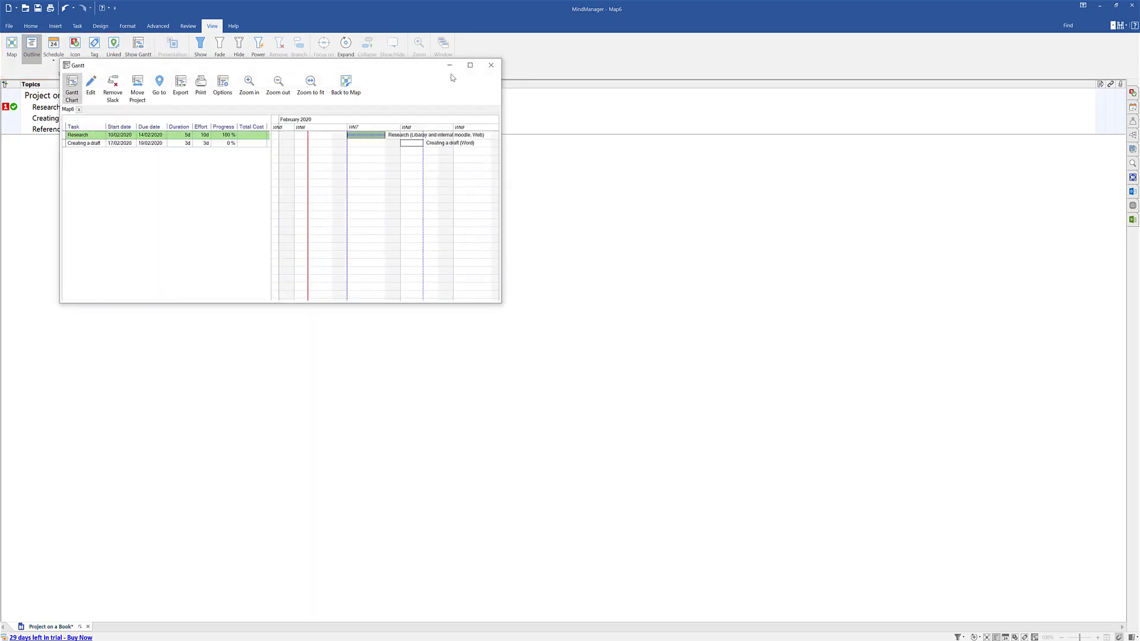
click(470, 65)
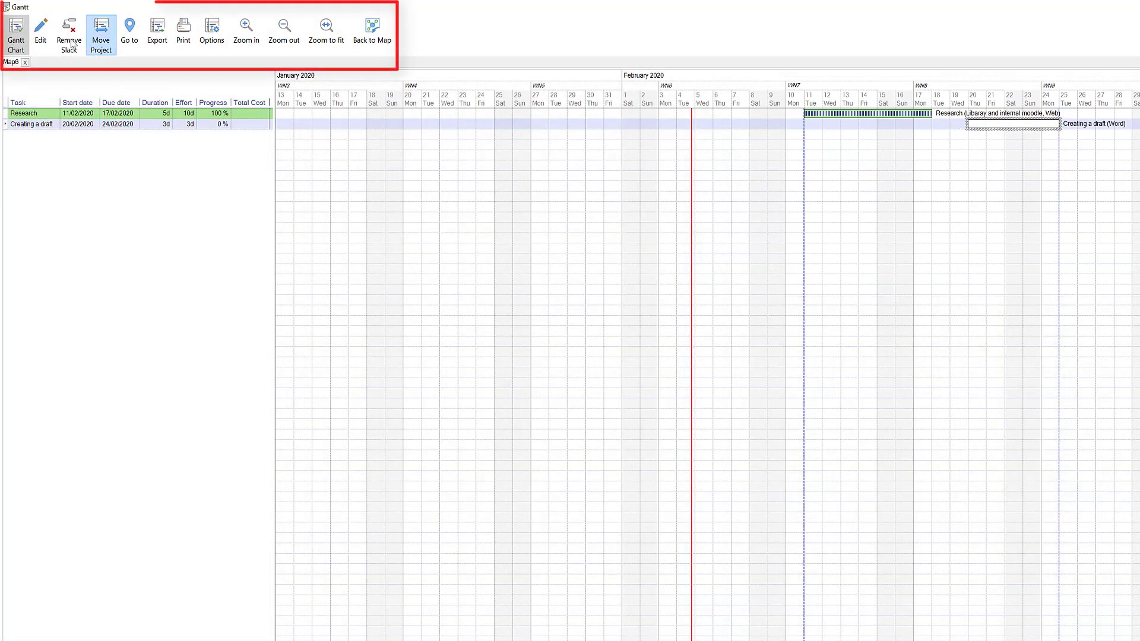
mouse_move(1010, 123)
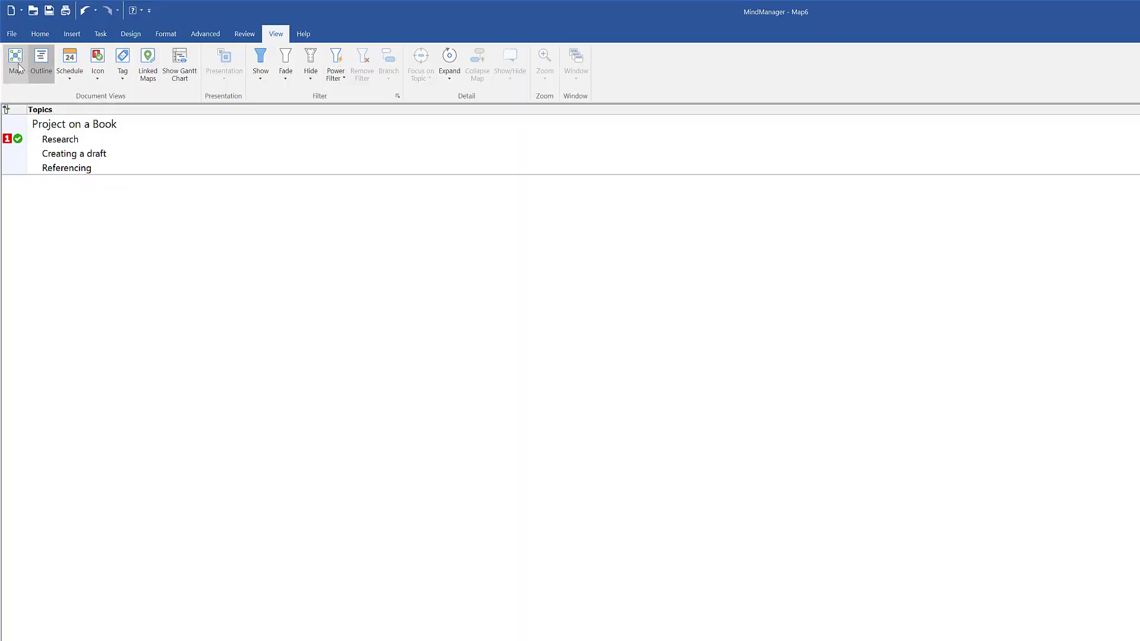
- Return to the mind map view, with Research at 11/02–17/02 and Creating a draft at 20/02–24/02
click(15, 62)
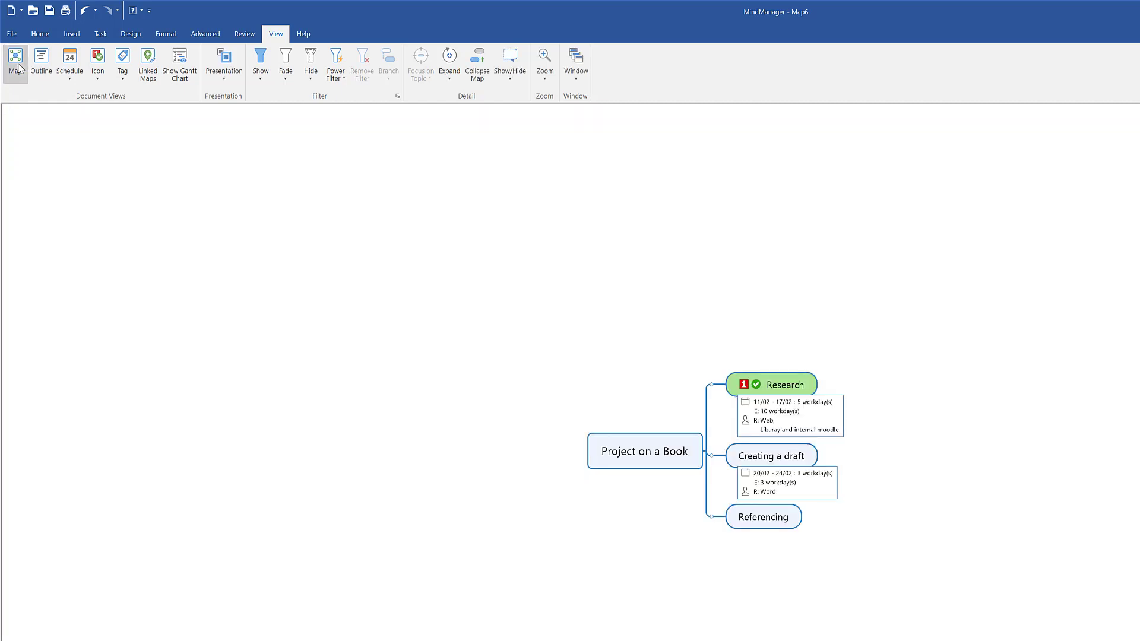